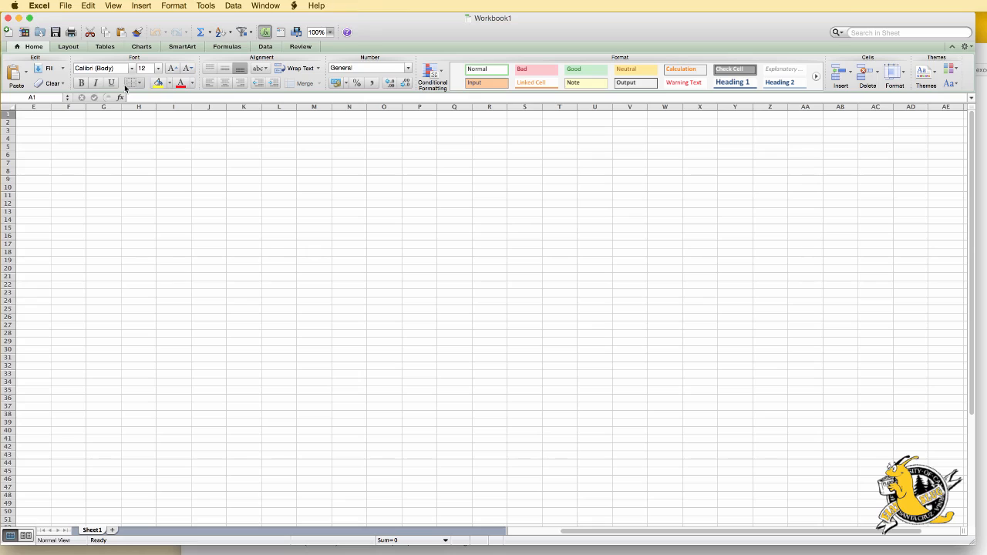
mouse_move(129, 84)
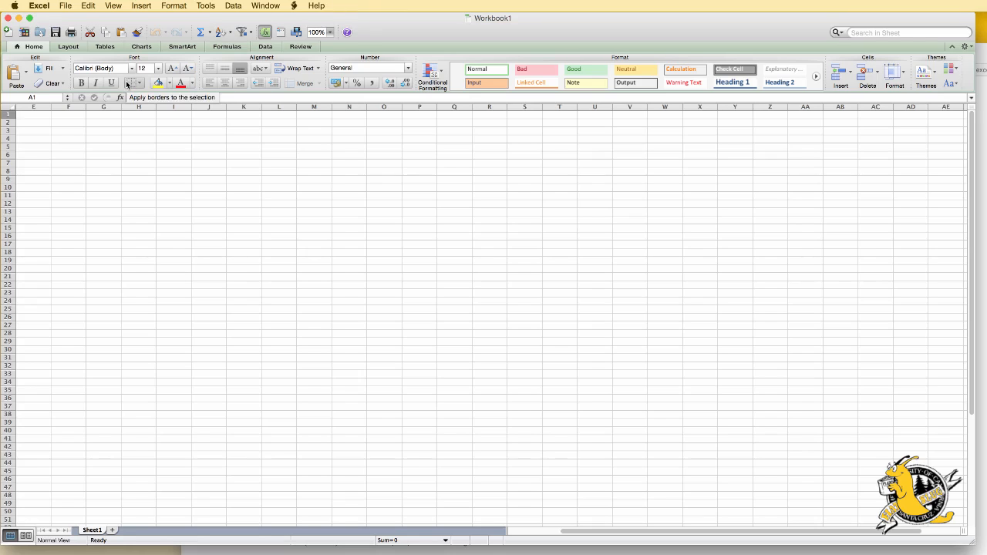
Enter headings 'theta' and 'likelihood' in row 1 with 0.01 as the first theta value.
left_click(34, 114)
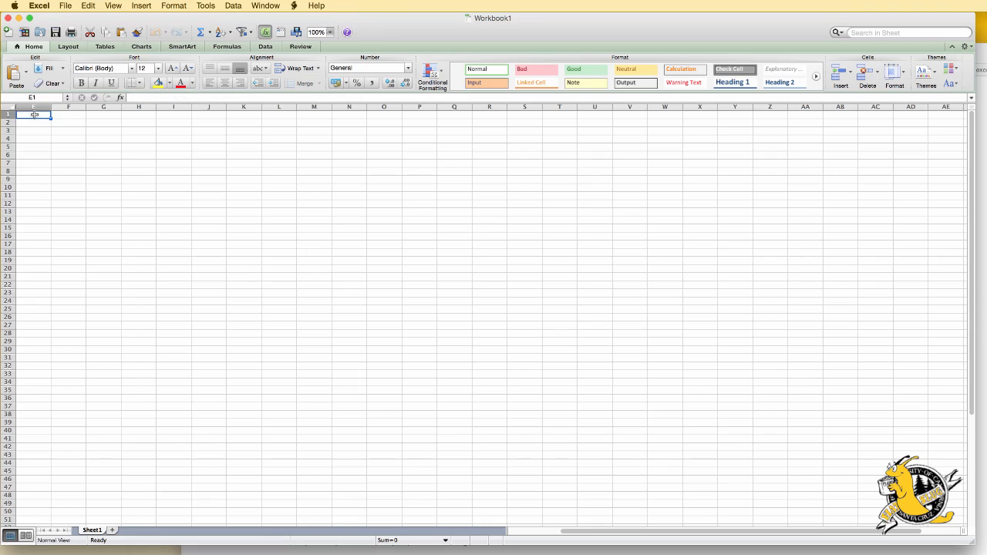
type("theta")
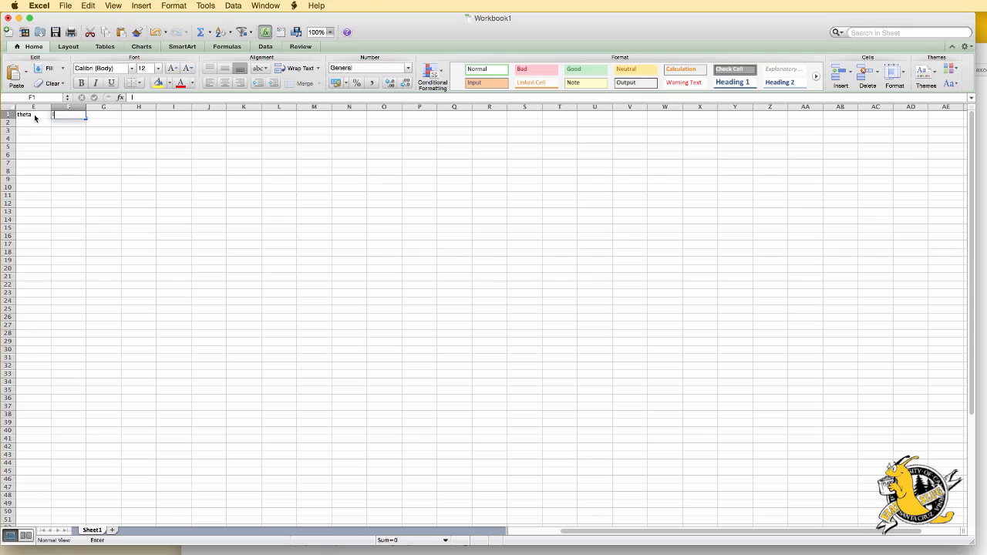
type("likelihood")
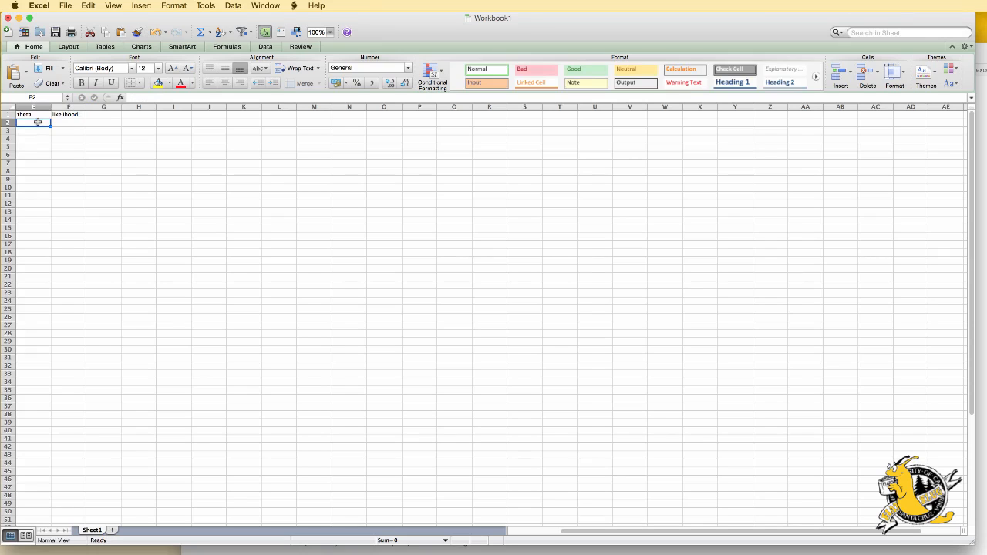
type(".01")
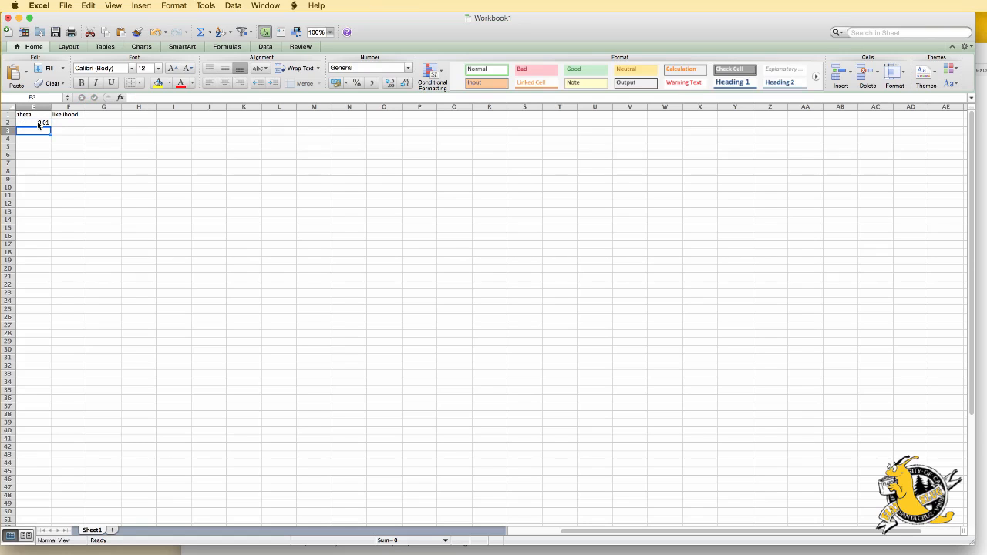
left_click(34, 123)
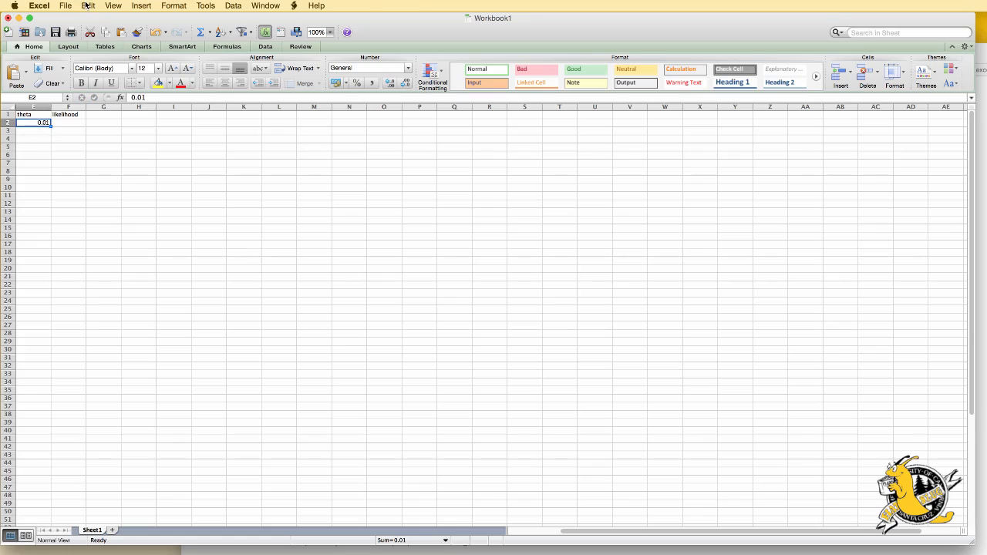
Fill theta down the column as a series with step 0.01 and stop value 0.99.
left_click(91, 6)
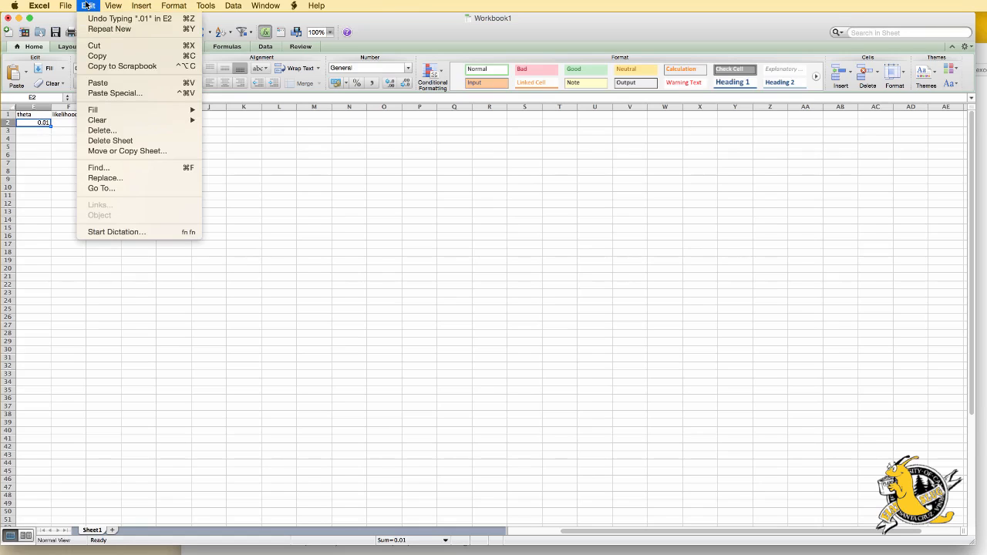
mouse_move(123, 111)
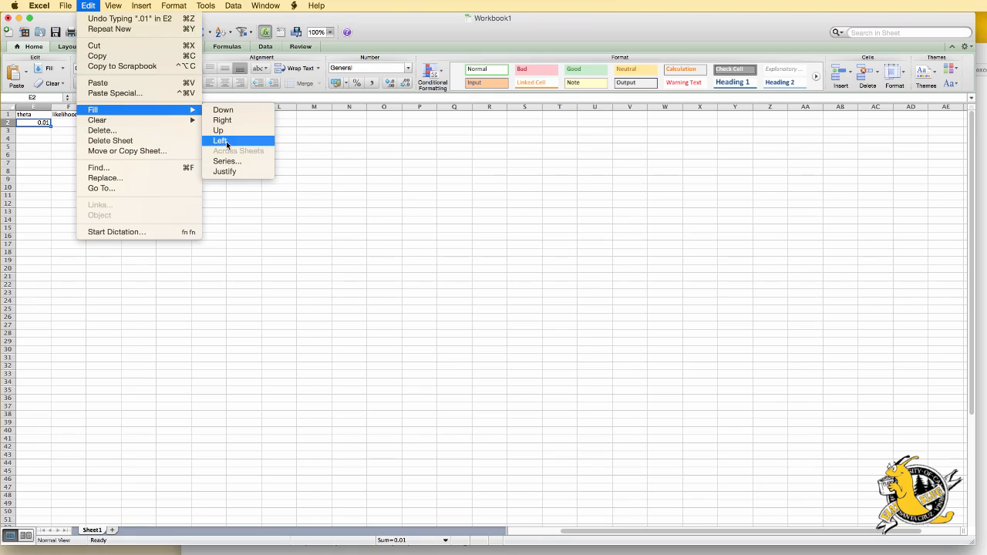
mouse_move(246, 162)
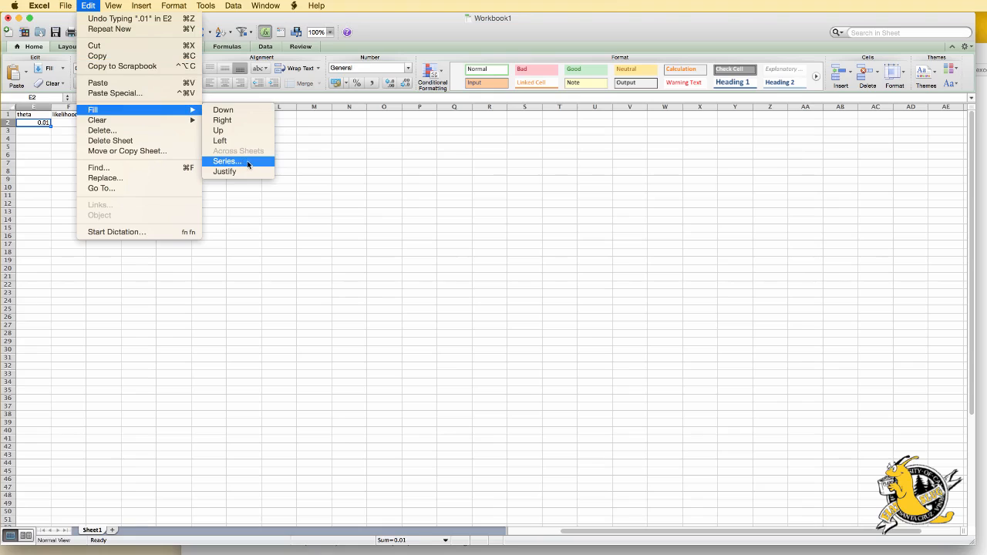
left_click(225, 162)
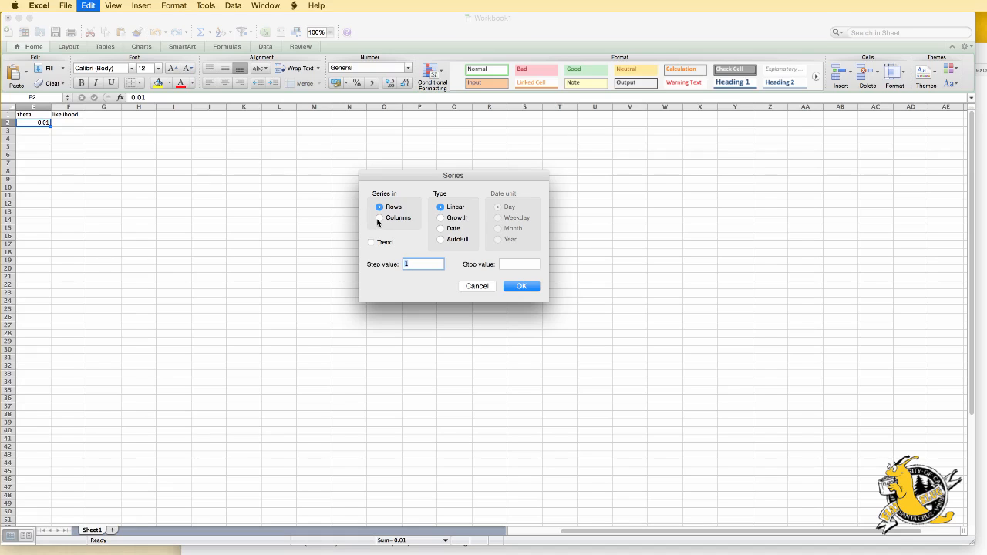
left_click(380, 217)
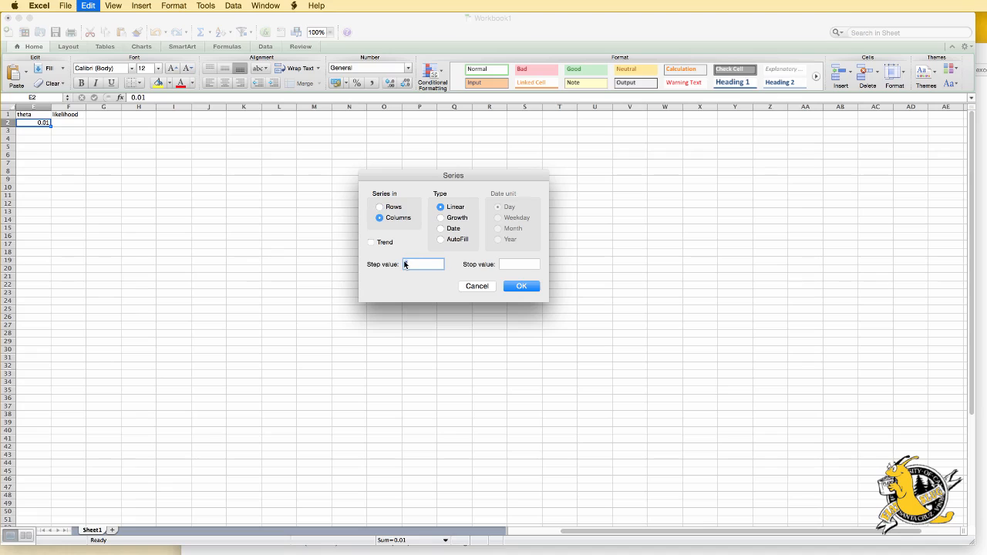
type(".01")
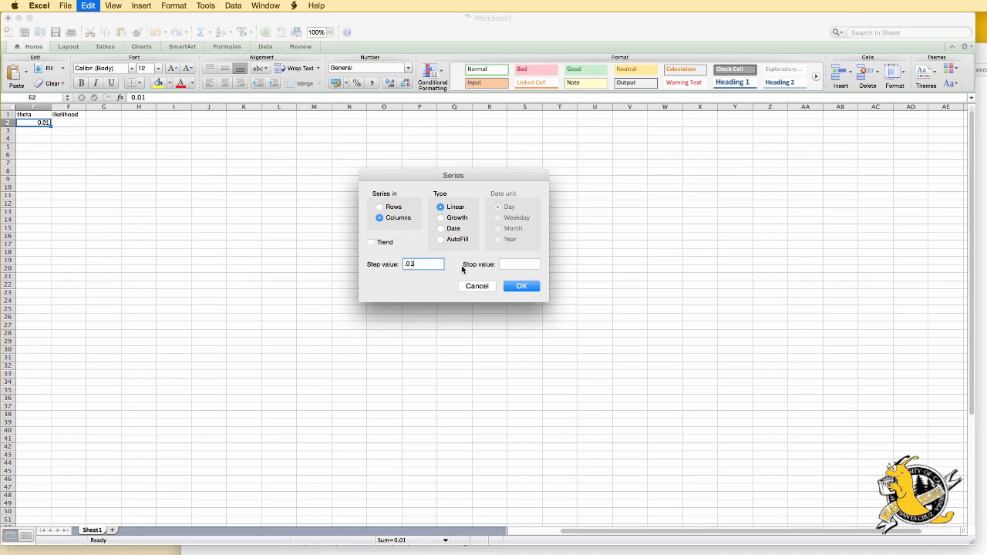
left_click(518, 264)
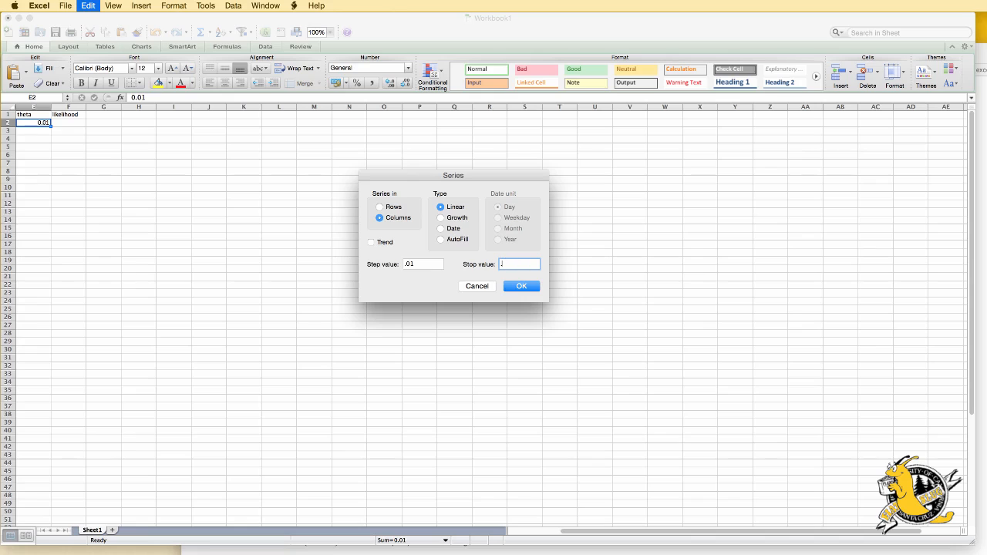
type(".99")
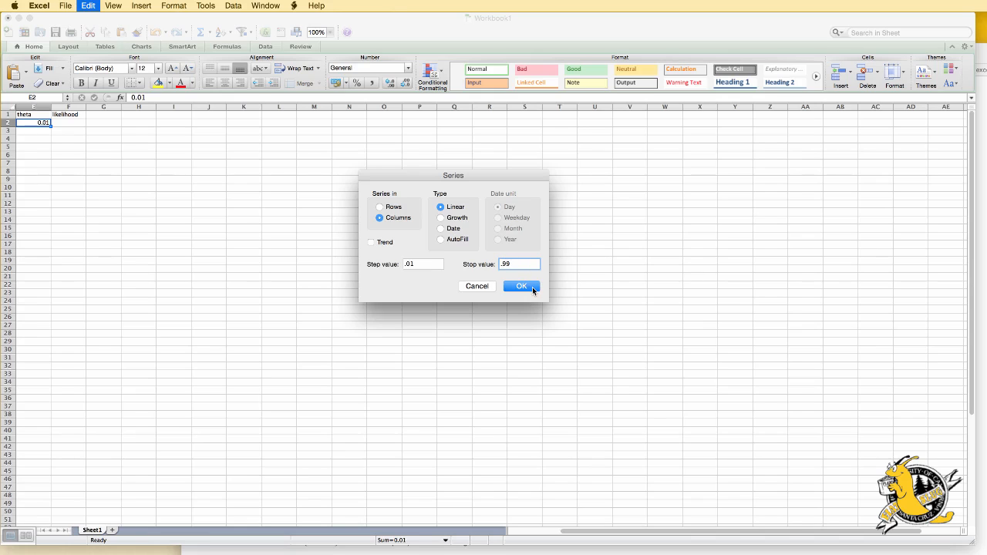
left_click(521, 285)
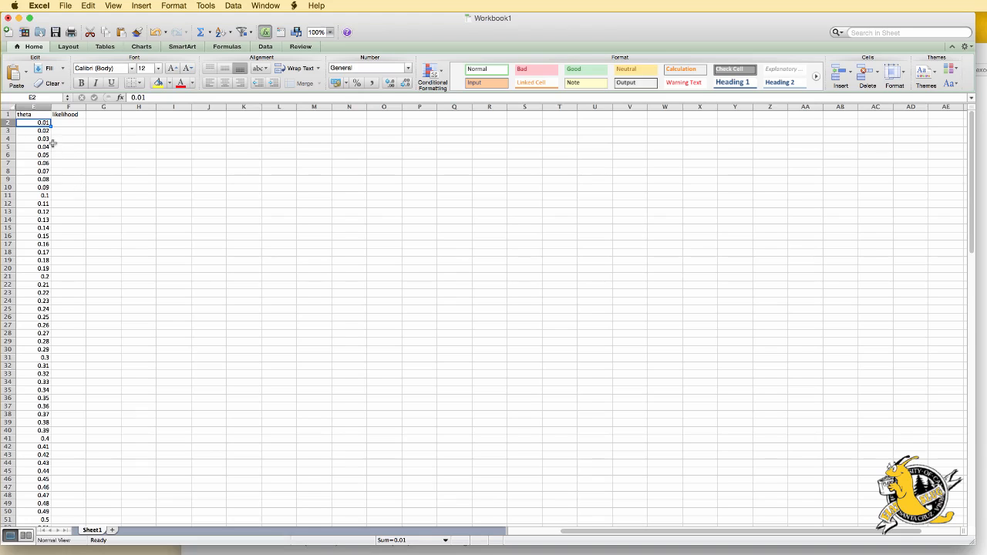
Enter the likelihood formula =E2^72*(1-E2)^(400-72) in cell F2.
left_click(69, 125)
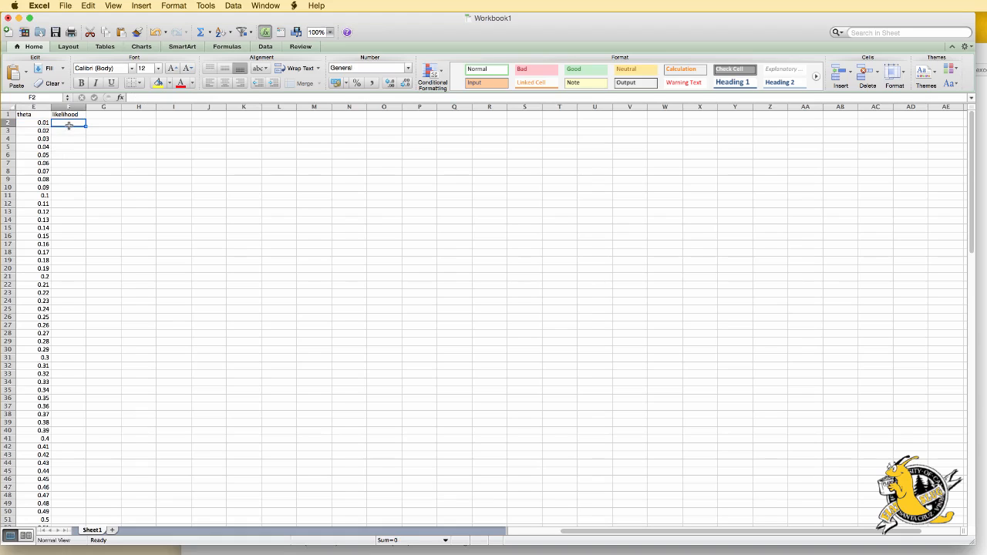
type("=E2")
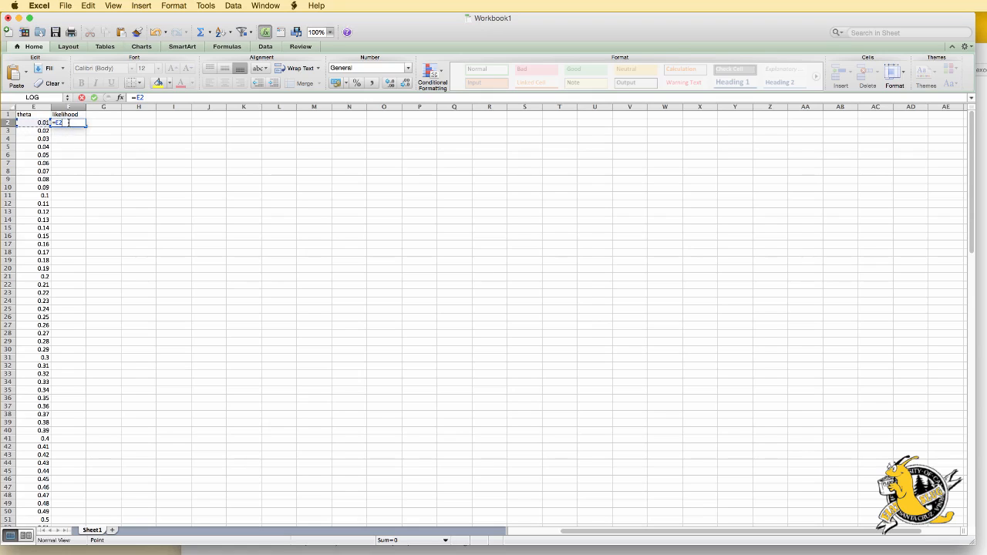
type("^")
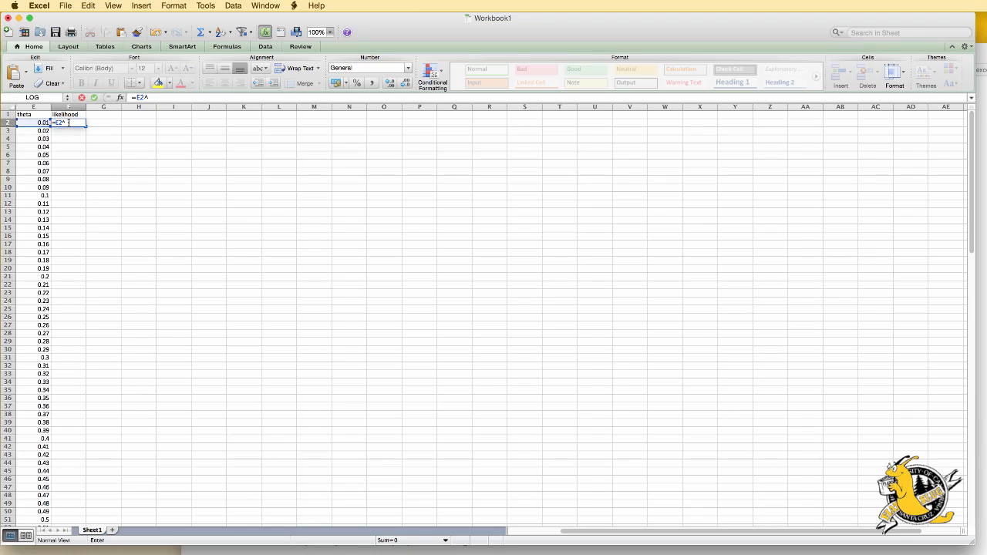
type("72")
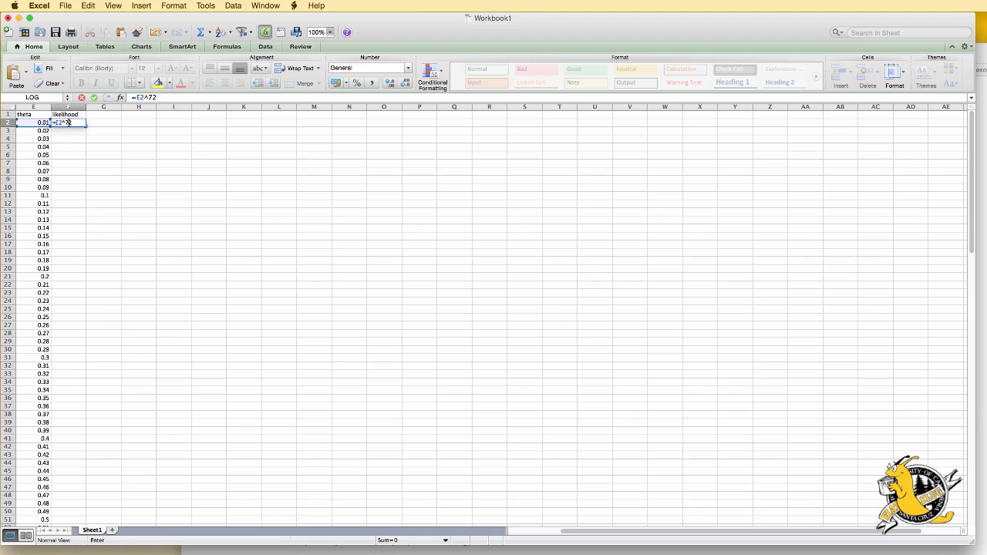
type("*(1-E2")
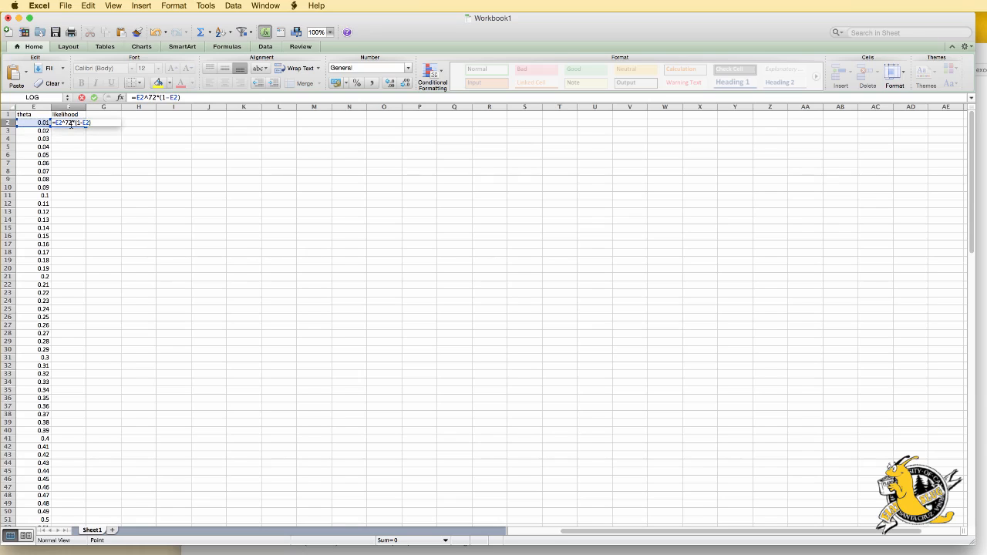
type("^(400-")
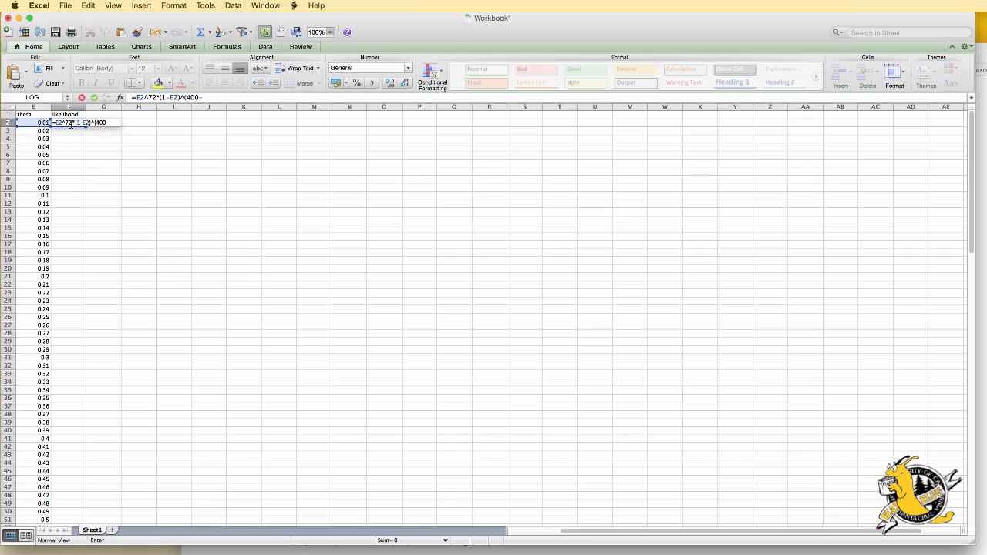
type("72")
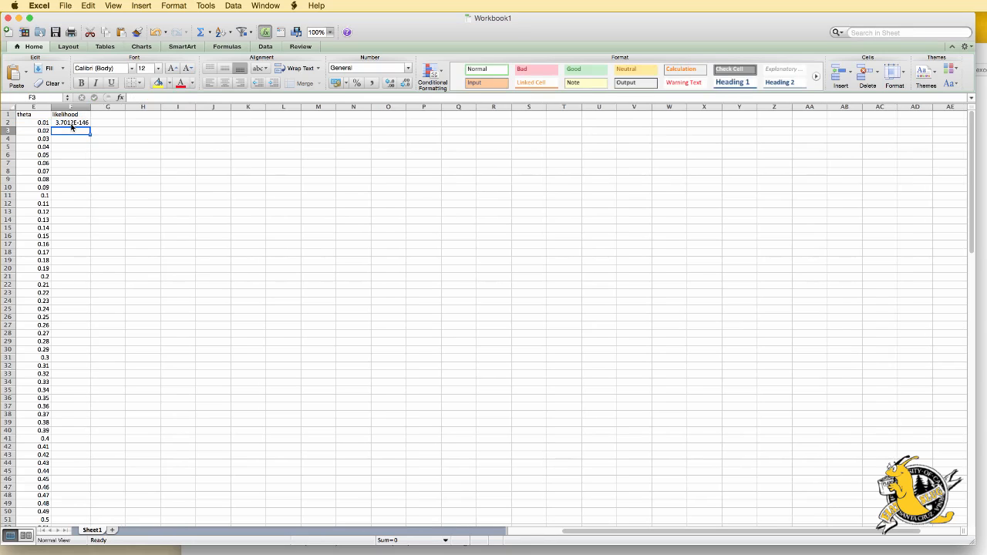
Copy the likelihood formula from F2 and paste it down beside every theta row.
left_click(71, 124)
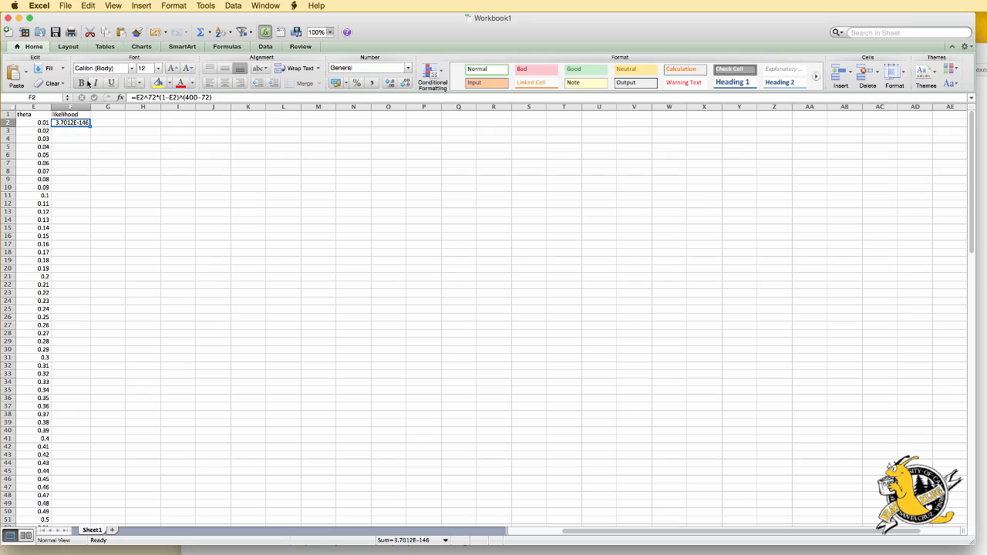
left_click(88, 9)
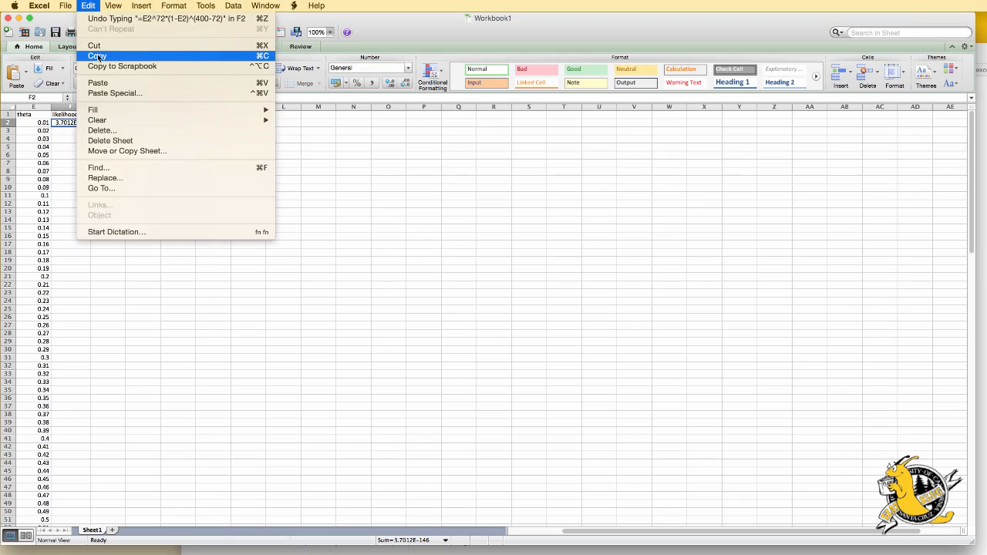
left_click(96, 55)
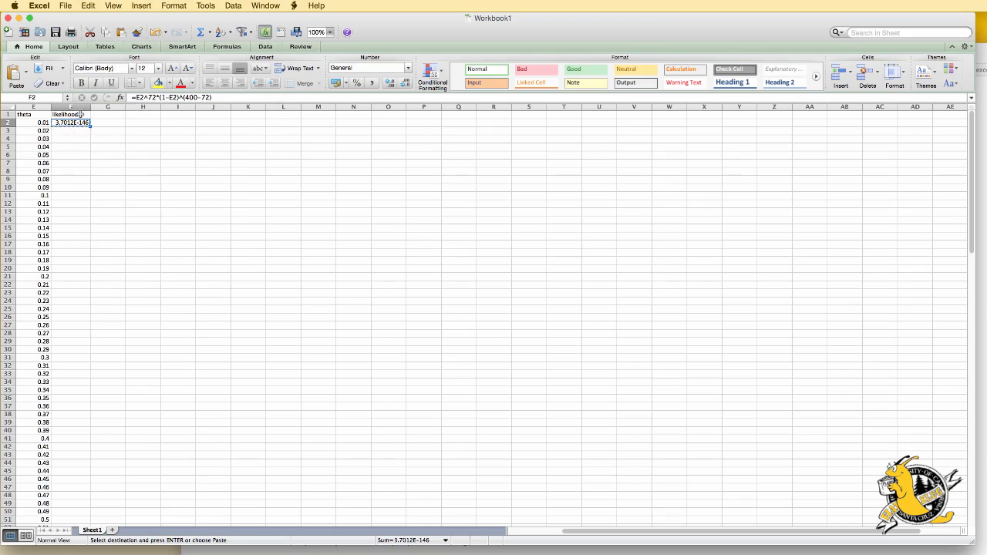
left_click_drag(71, 122, 71, 398)
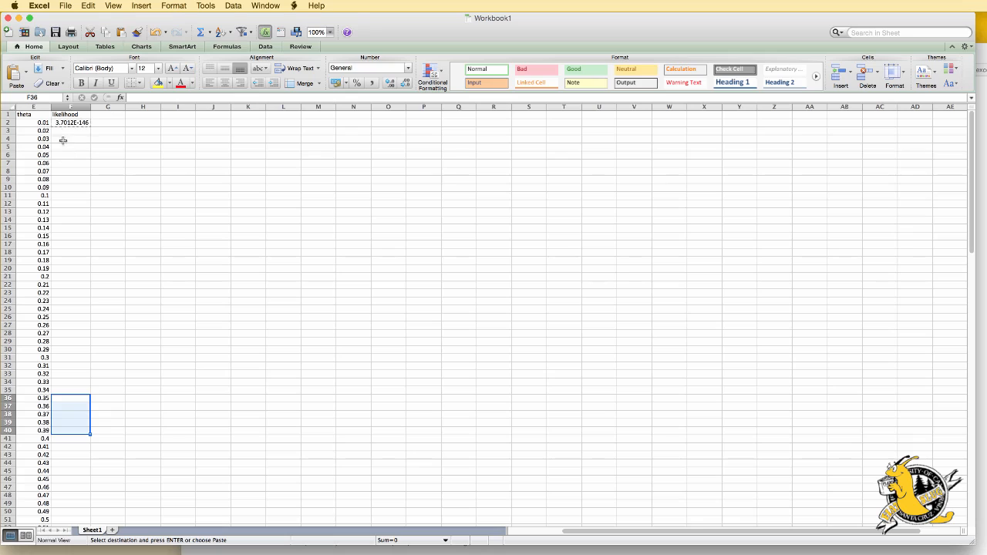
mouse_move(71, 133)
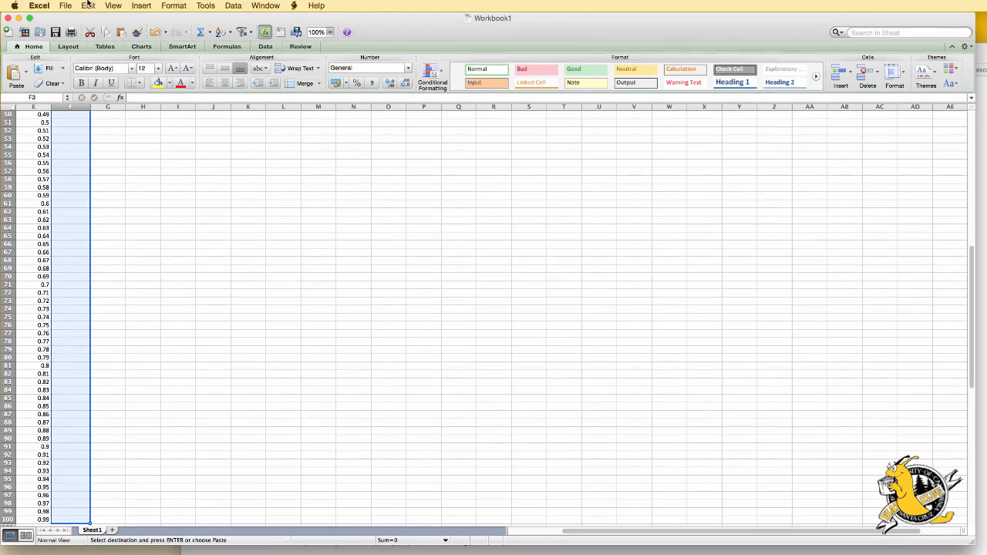
left_click(88, 6)
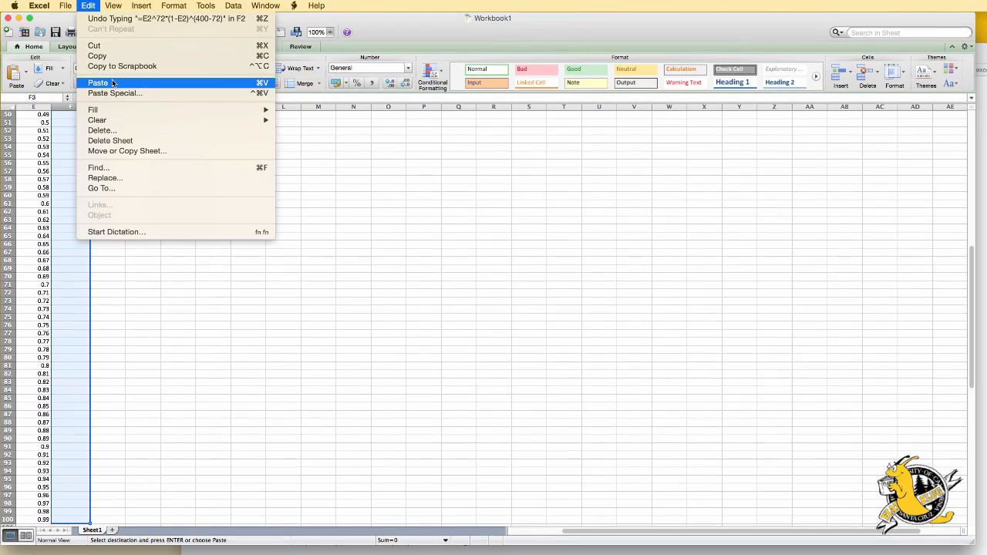
left_click(102, 82)
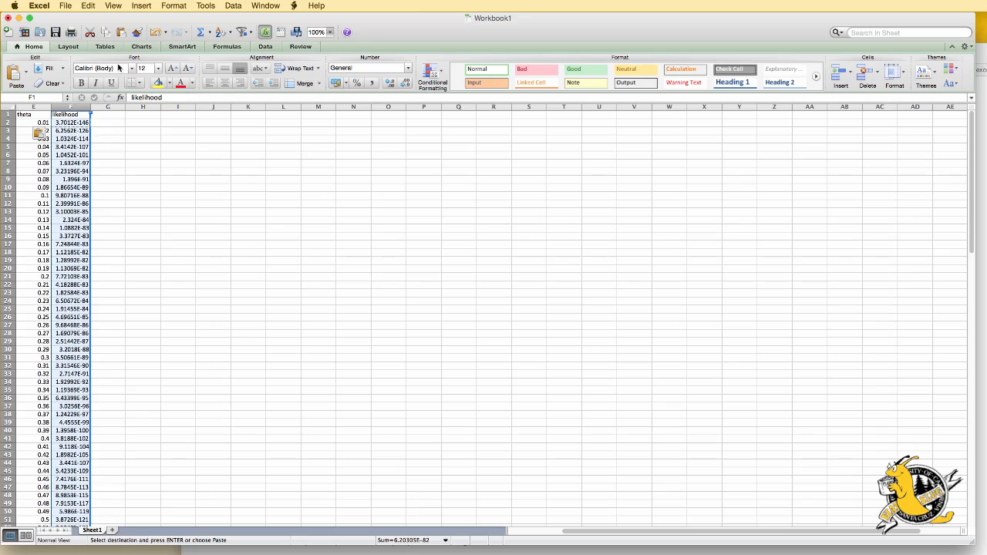
Insert a basic line chart of the likelihood column and move it beside the data.
left_click(138, 48)
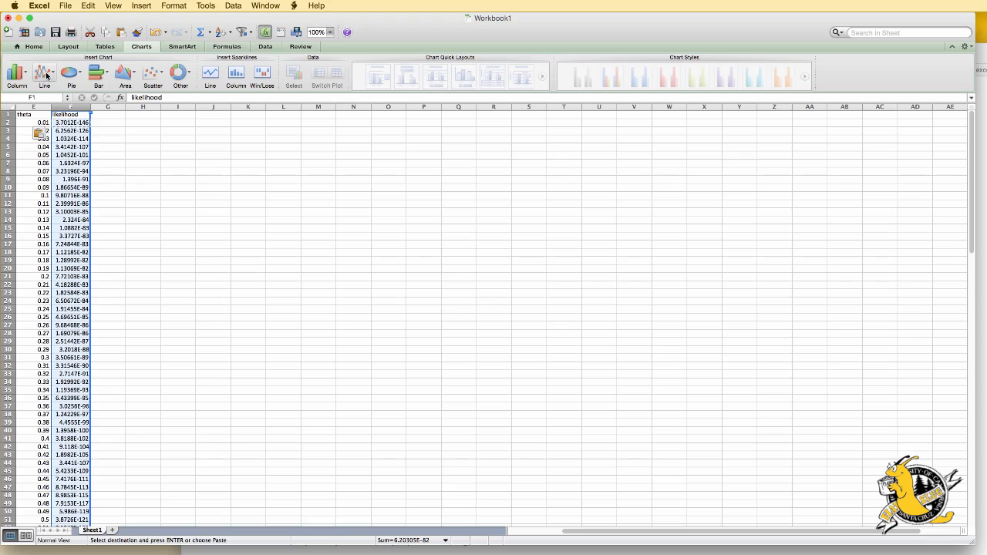
left_click(44, 74)
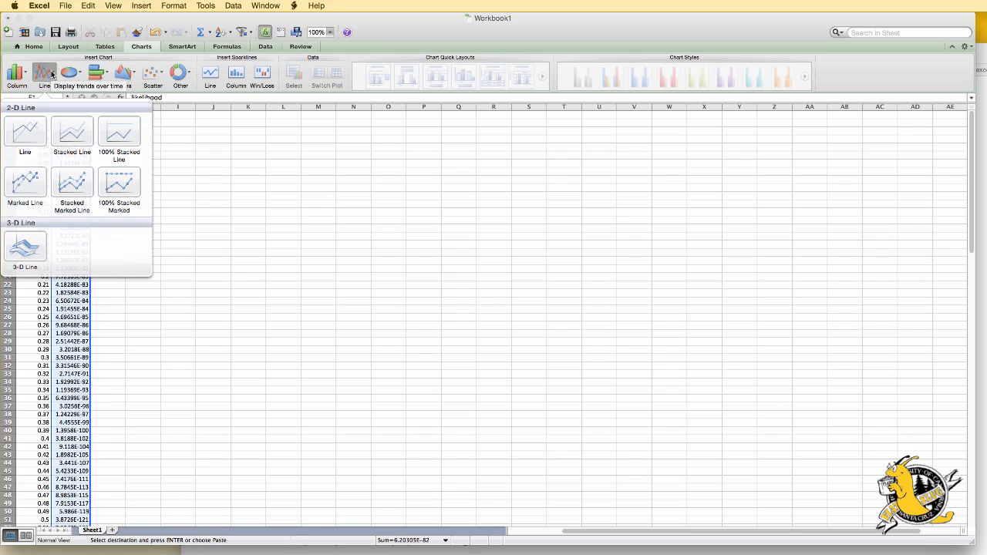
left_click(24, 131)
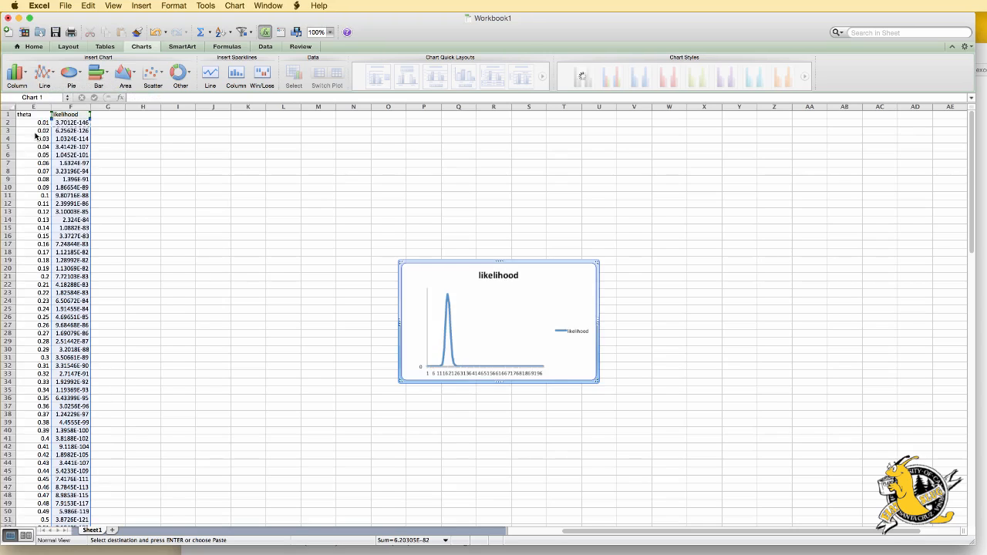
left_click(191, 47)
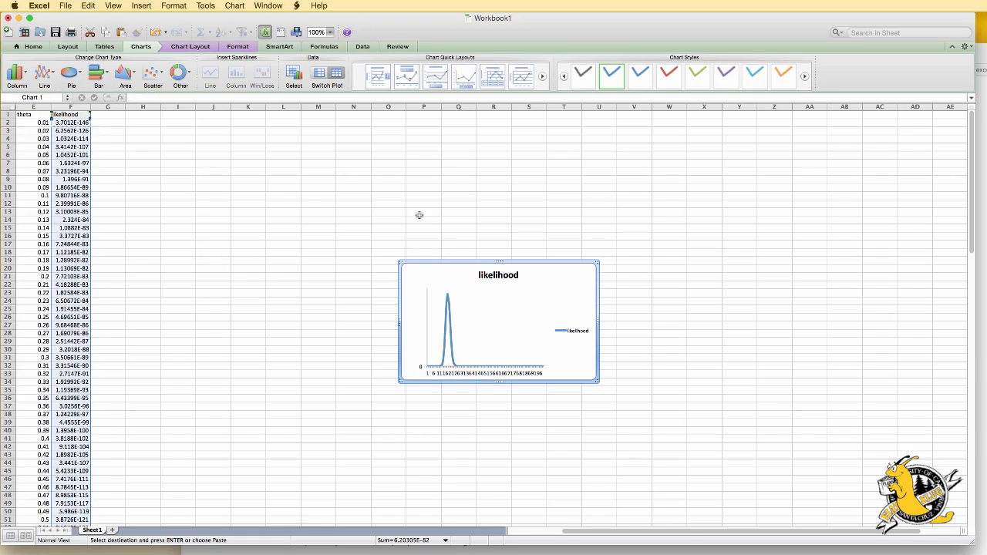
mouse_move(428, 260)
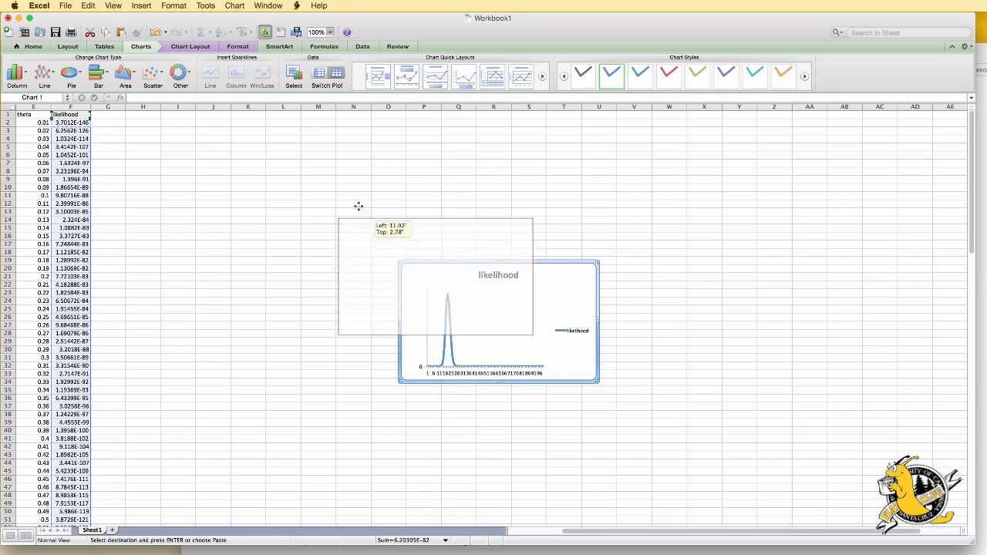
left_click_drag(497, 324, 357, 210)
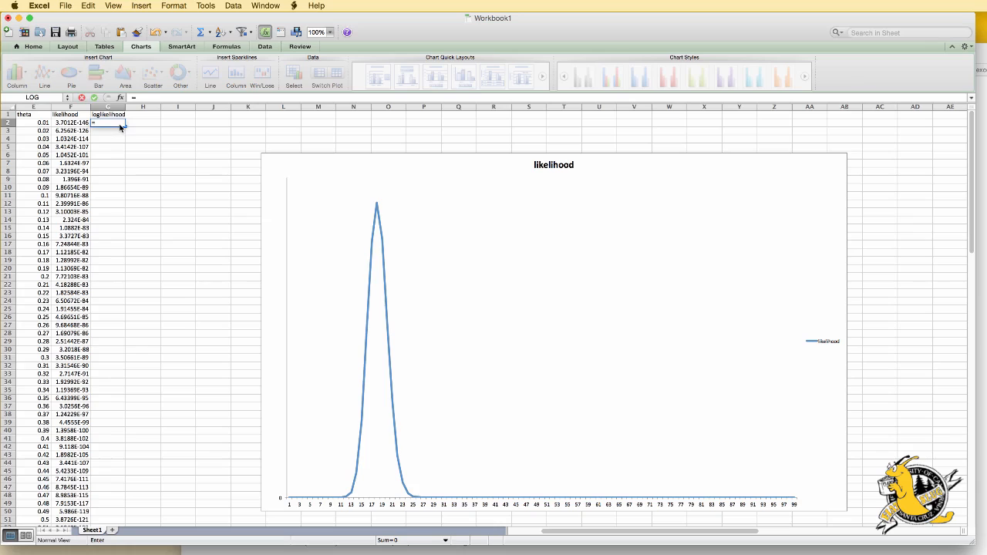
Enter the log-likelihood formula =72*LOG(theta)+(400-72)*LOG(1-theta) for the first row.
type("=72")
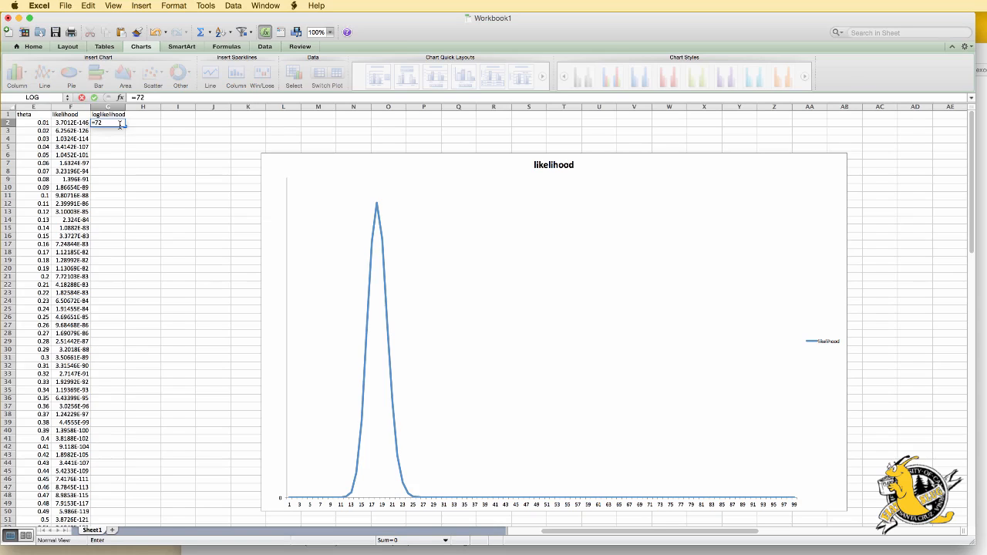
type("*log(E2")
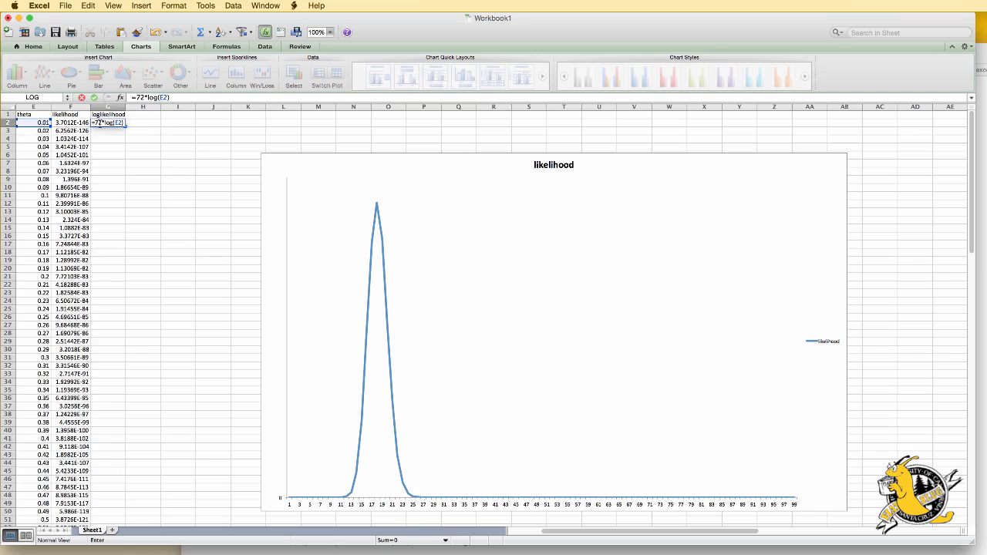
type("-(5")
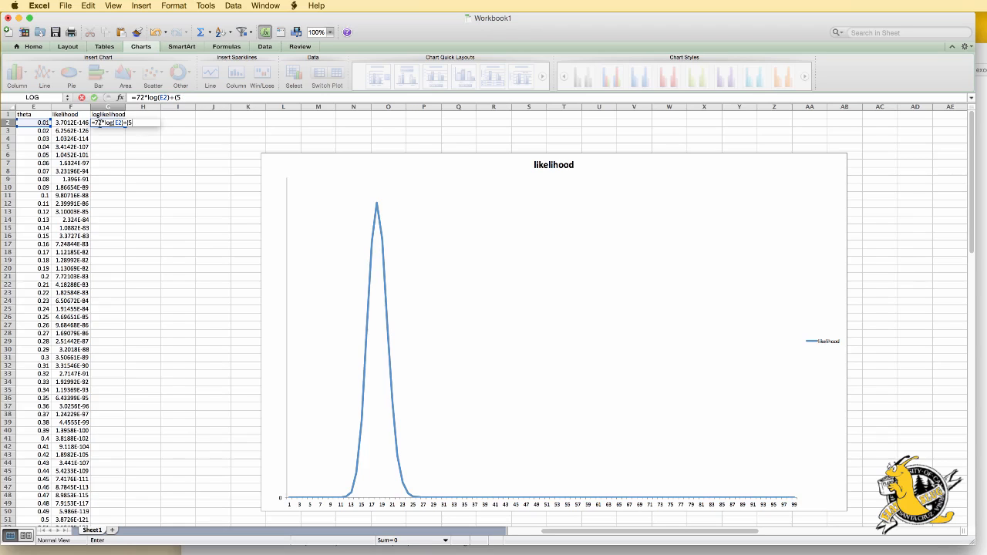
type("400")
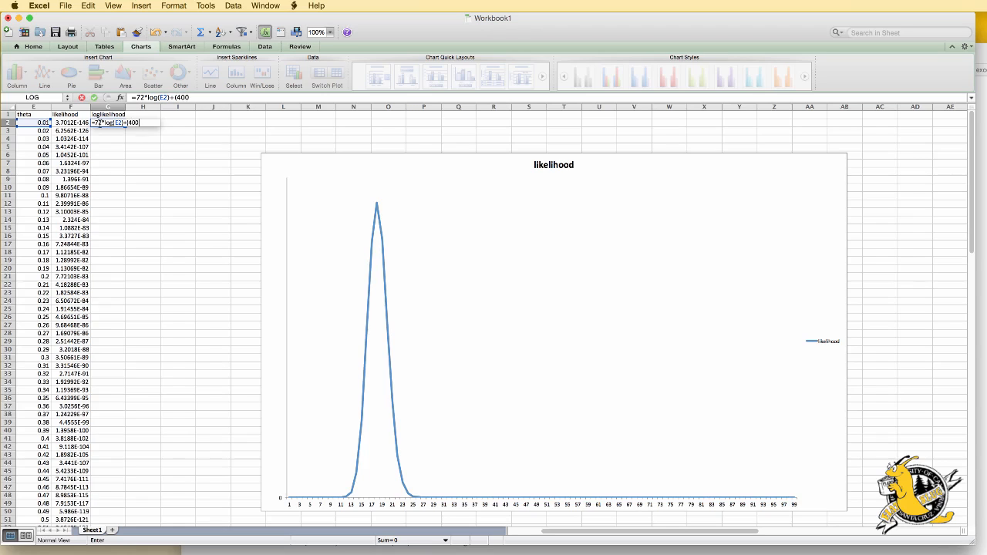
type("-72")
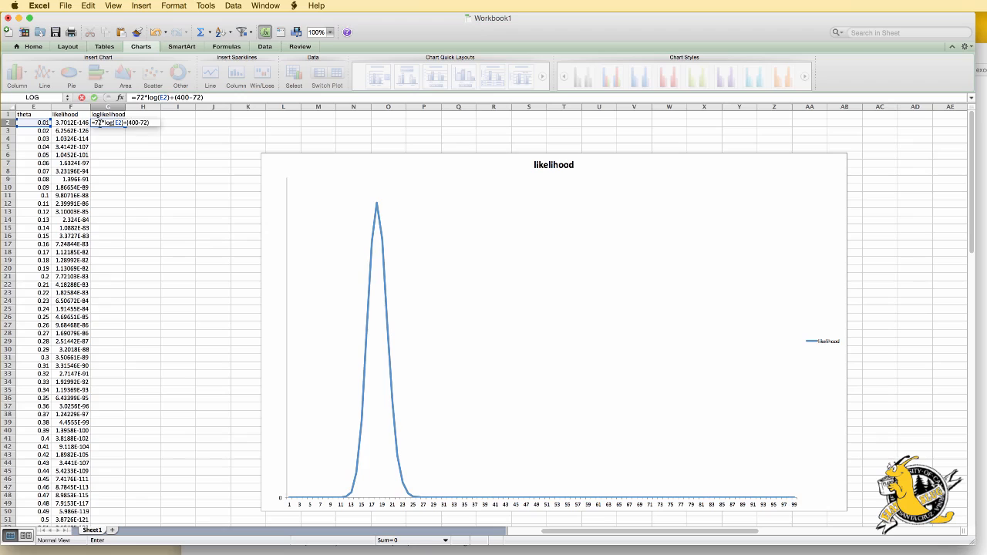
type("*log(1")
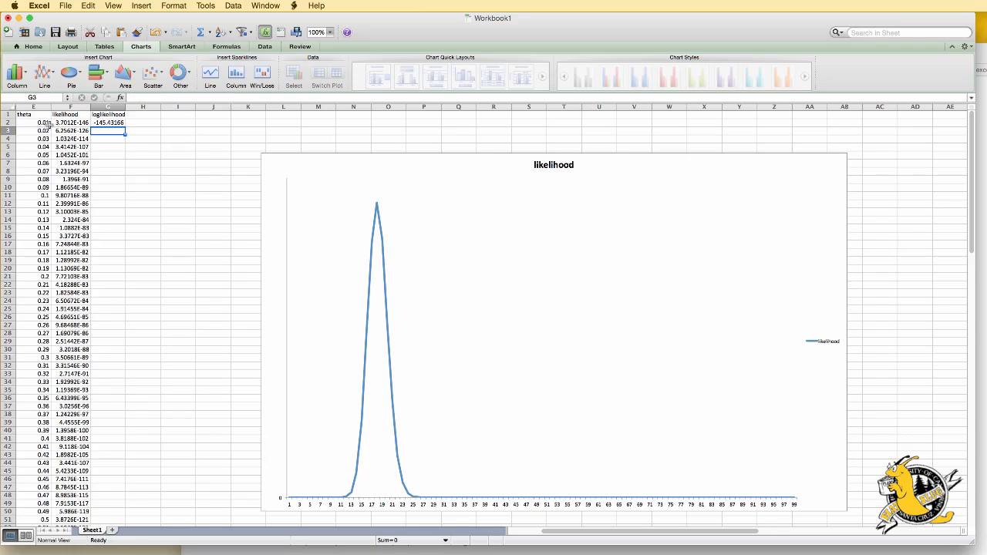
Select the log-likelihood cells down to the last theta row and paste the formula.
left_click(108, 122)
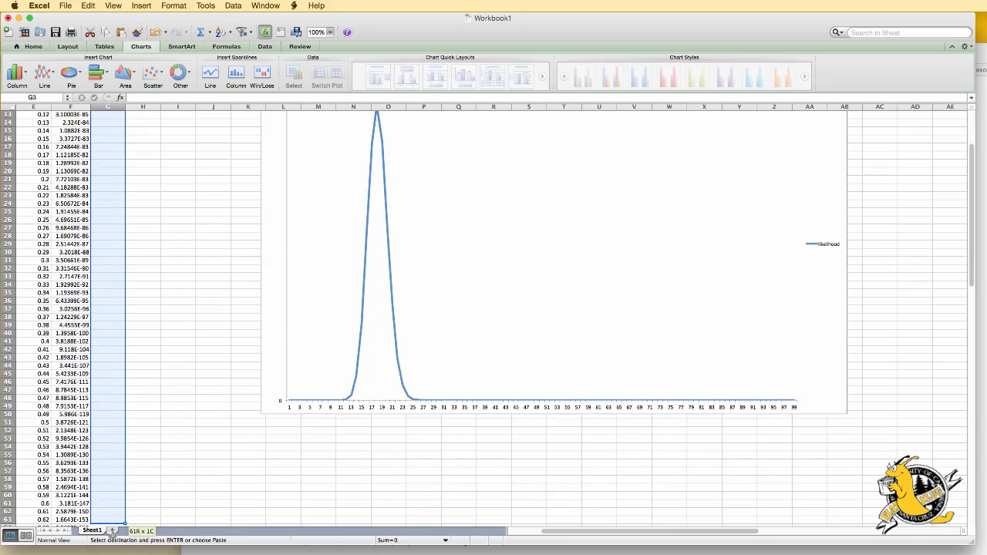
scroll("down", 3)
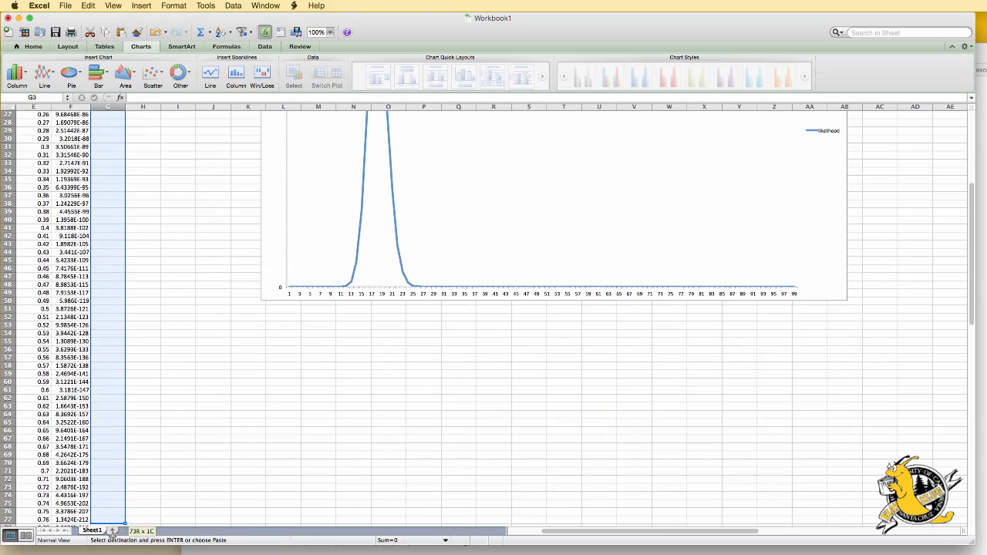
scroll("down", 3)
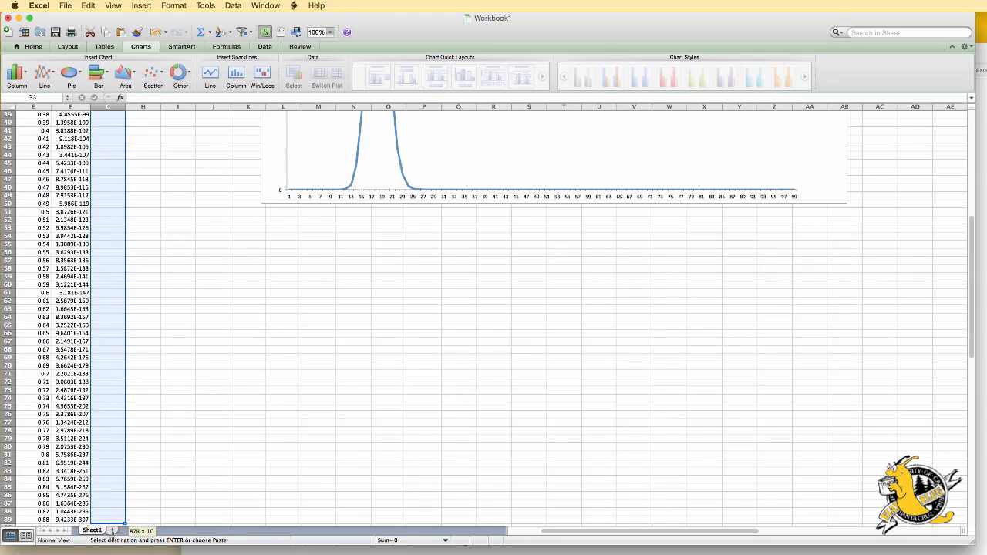
scroll("down", 3)
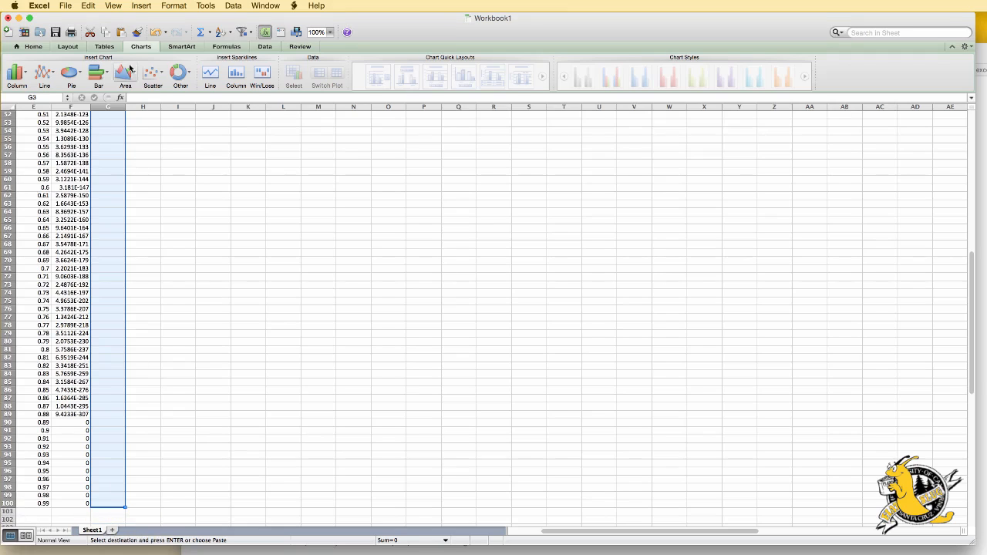
left_click(89, 7)
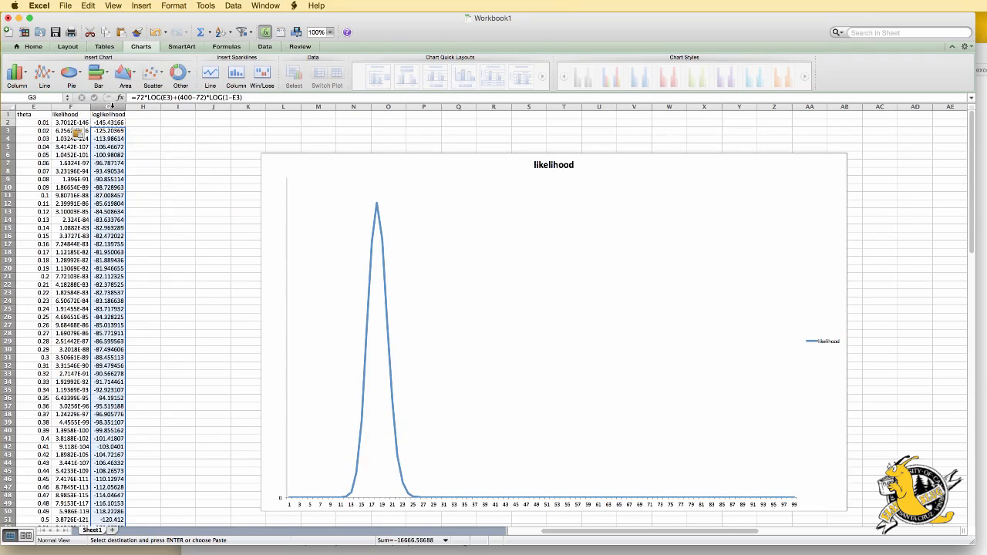
Insert a line chart of log-likelihood, move it to the upper left and enlarge it.
left_click(46, 87)
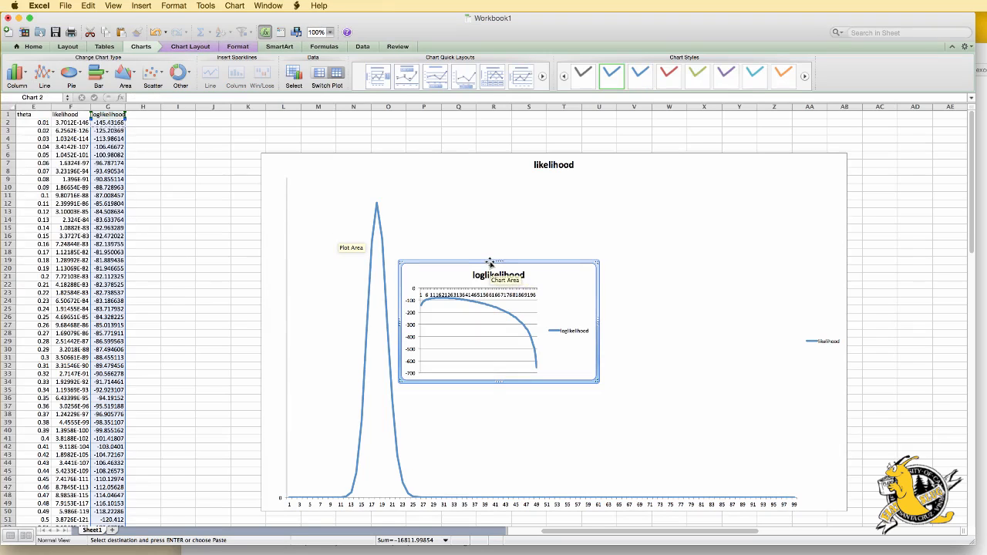
left_click_drag(490, 262, 338, 154)
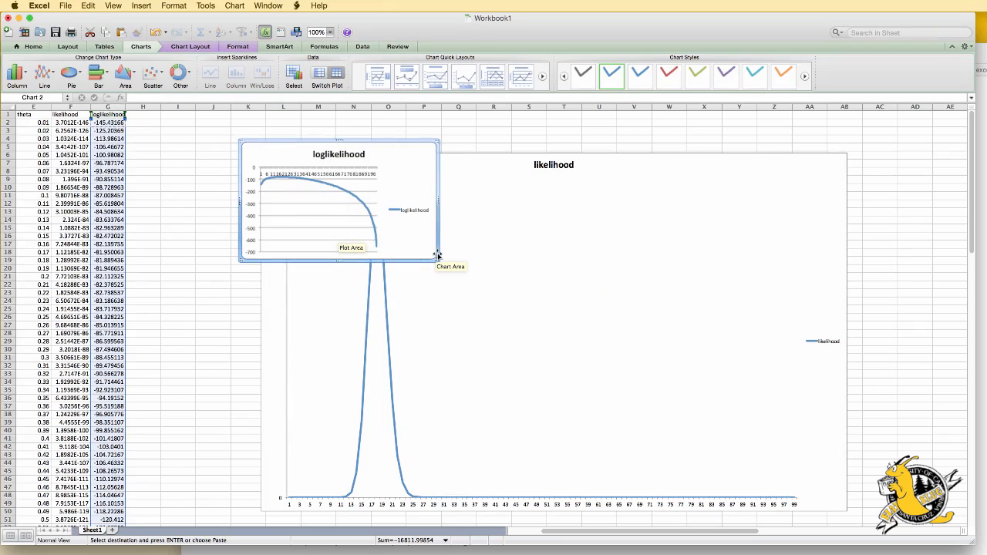
left_click_drag(438, 256, 660, 429)
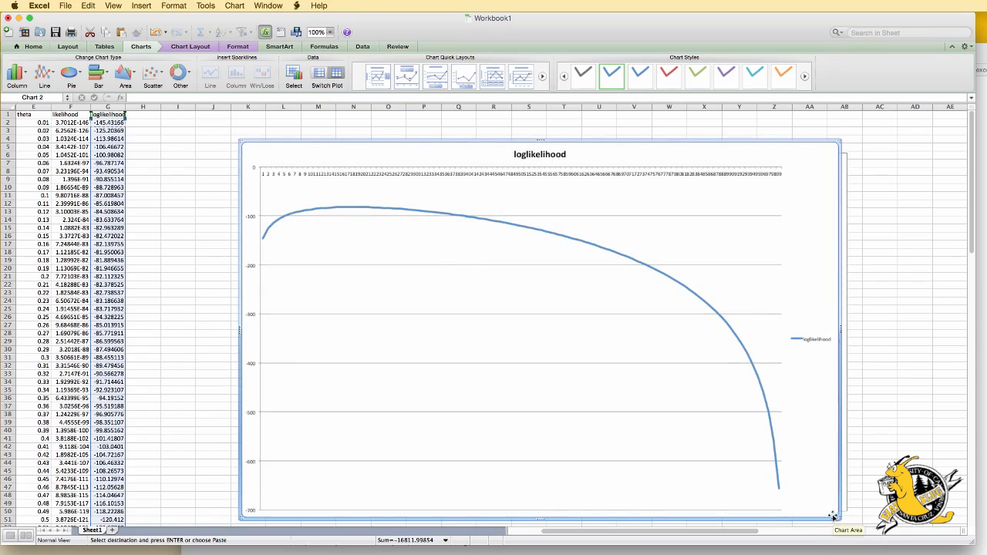
mouse_move(351, 207)
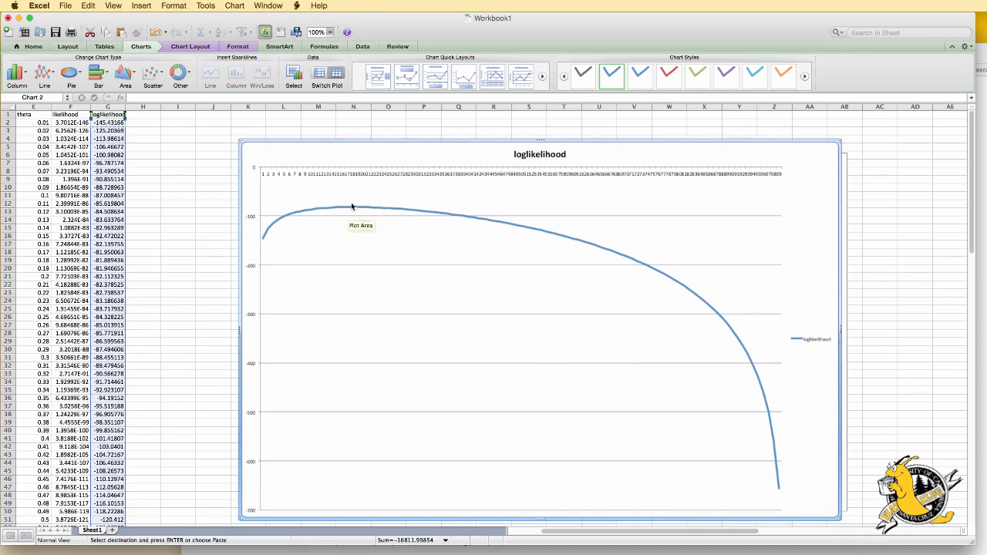
mouse_move(355, 210)
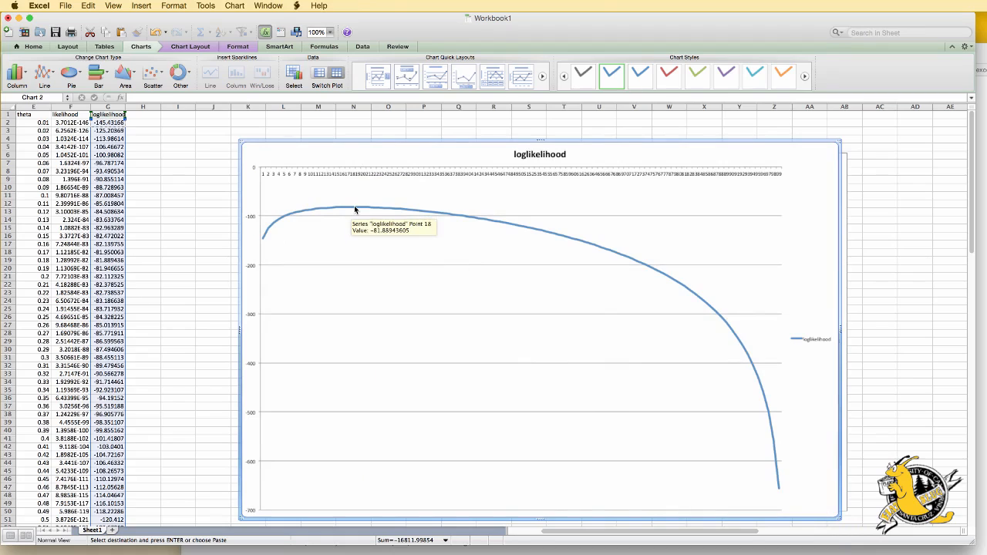